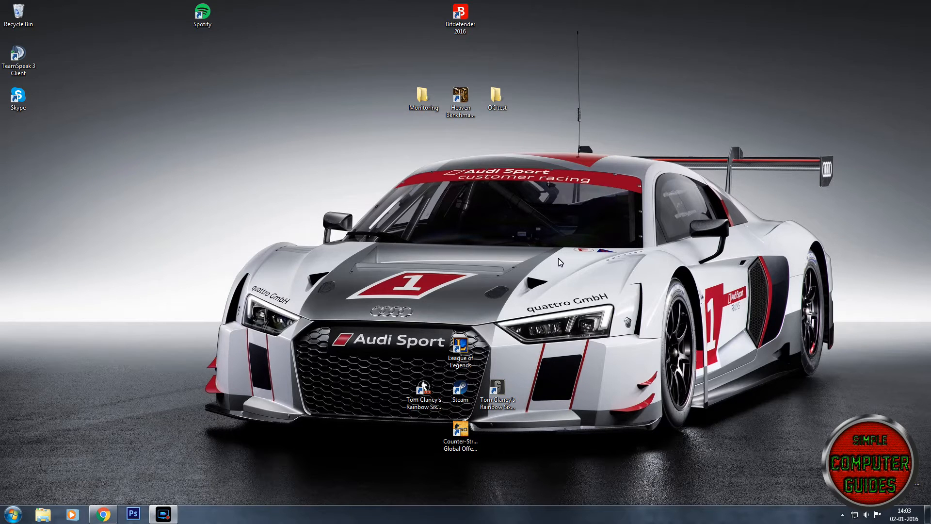
Step: Open the Windows 7 Start menu
left_click(8, 513)
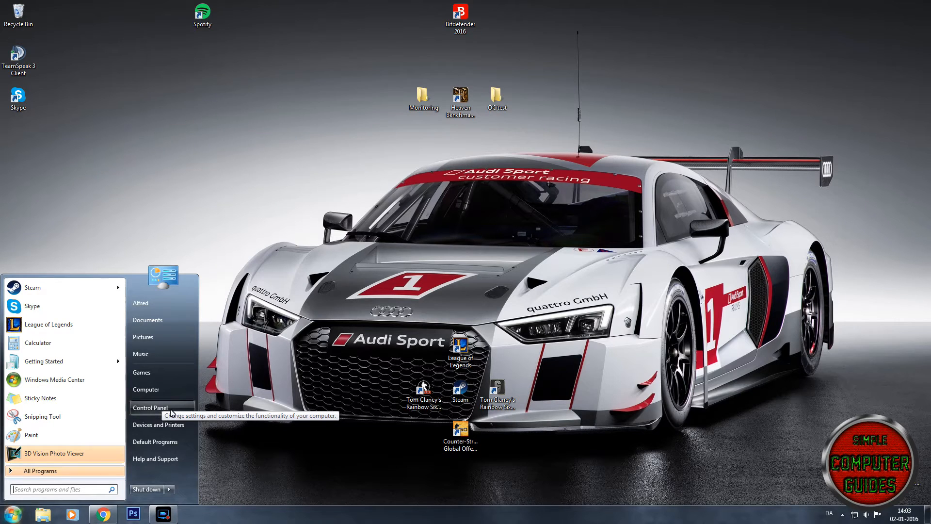
Step: Go from Control Panel through Programs to the 'Turn Windows features on or off' dialog
left_click(149, 408)
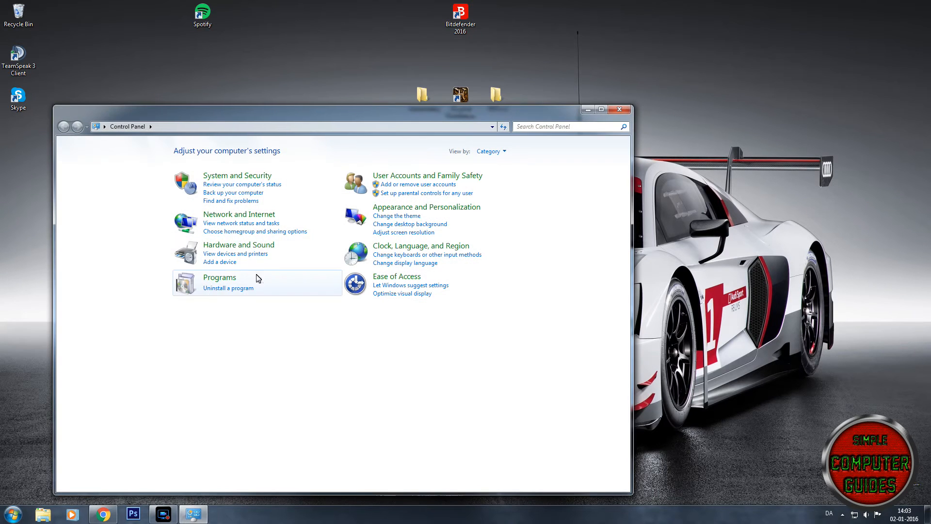
left_click(219, 277)
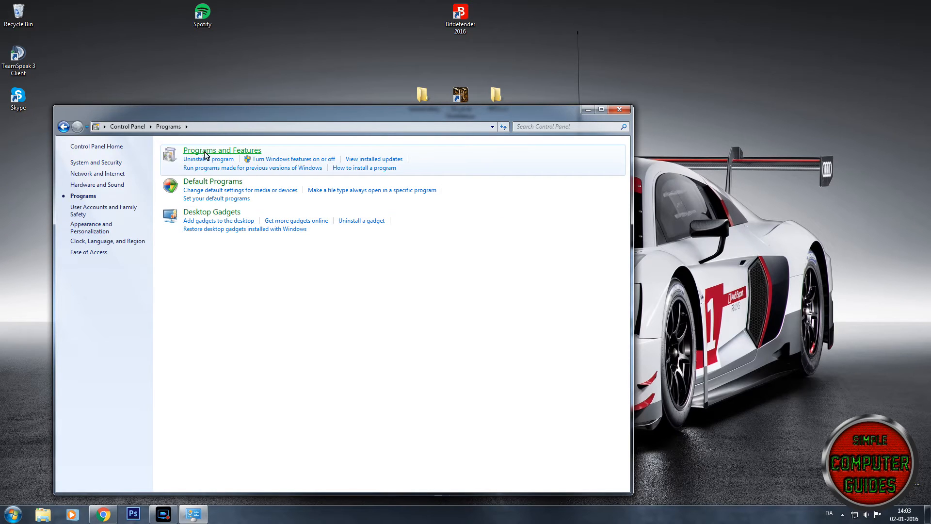
mouse_move(245, 165)
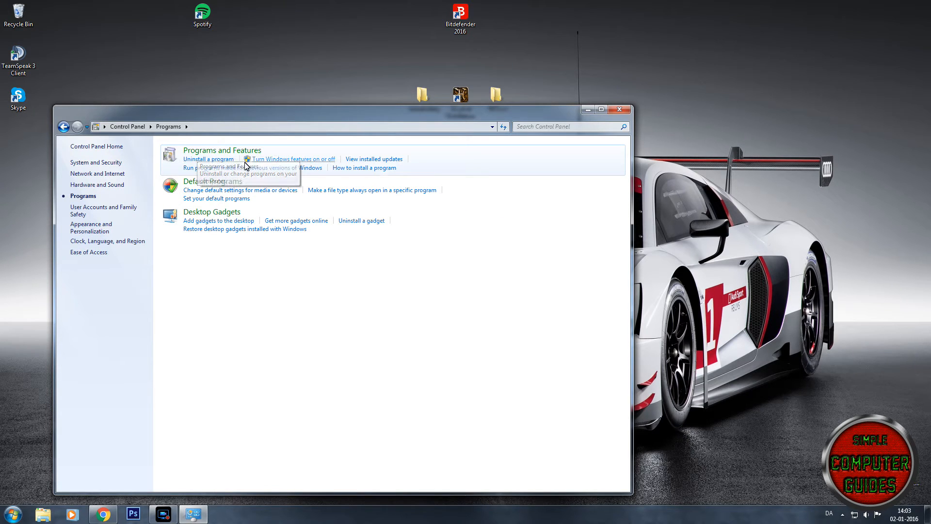
mouse_move(264, 162)
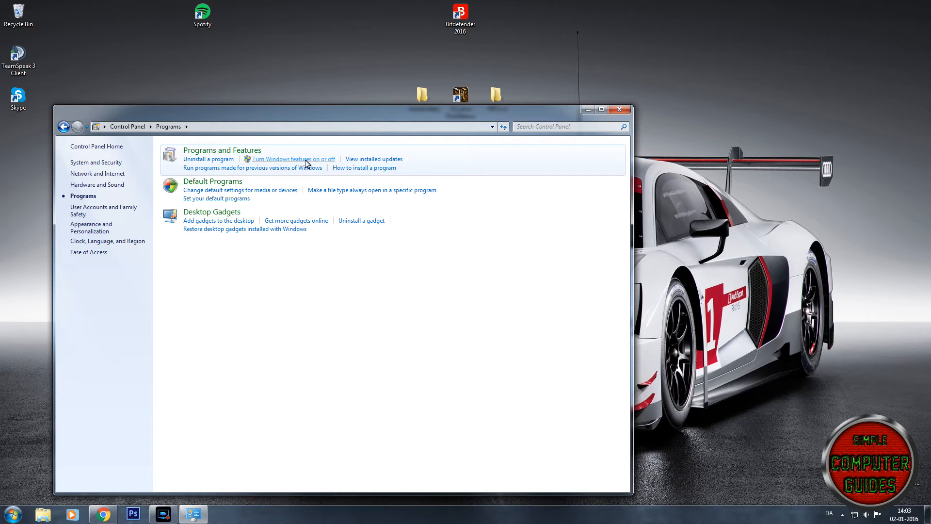
mouse_move(319, 165)
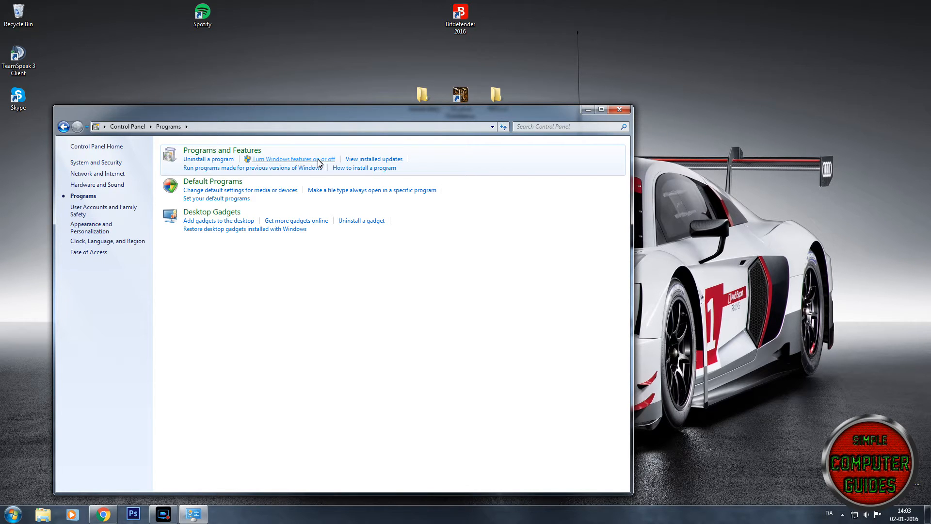
left_click(291, 158)
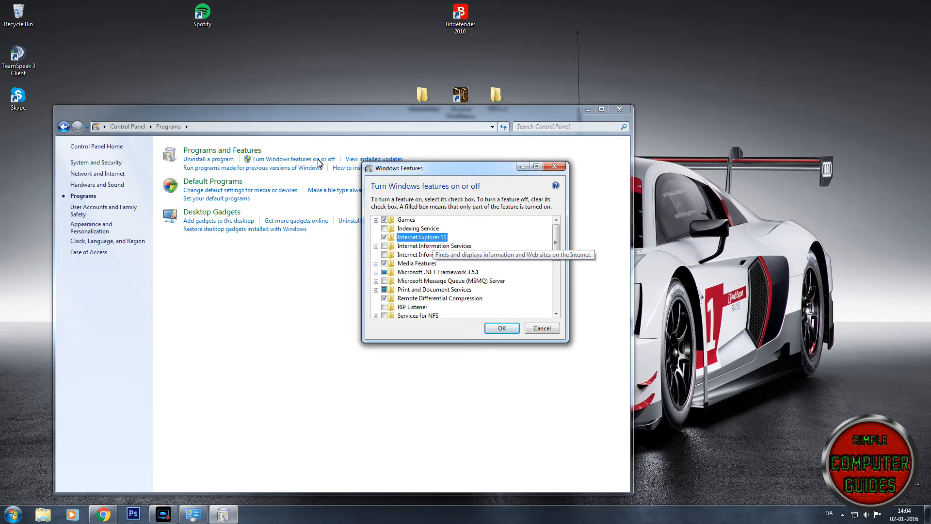
Step: Clear the Internet Explorer 11 checkbox in Windows Features
left_click(384, 237)
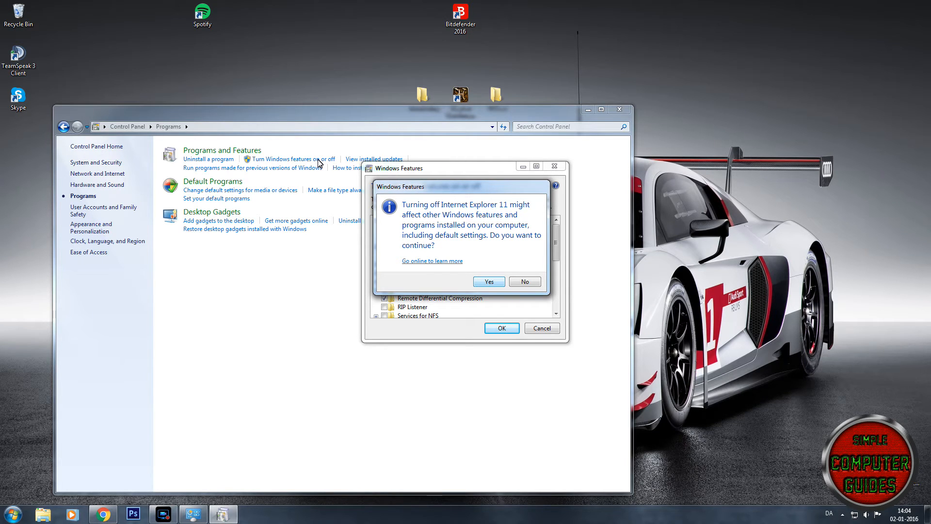
Step: Confirm Yes on the warning about turning off Internet Explorer 11
left_click(489, 281)
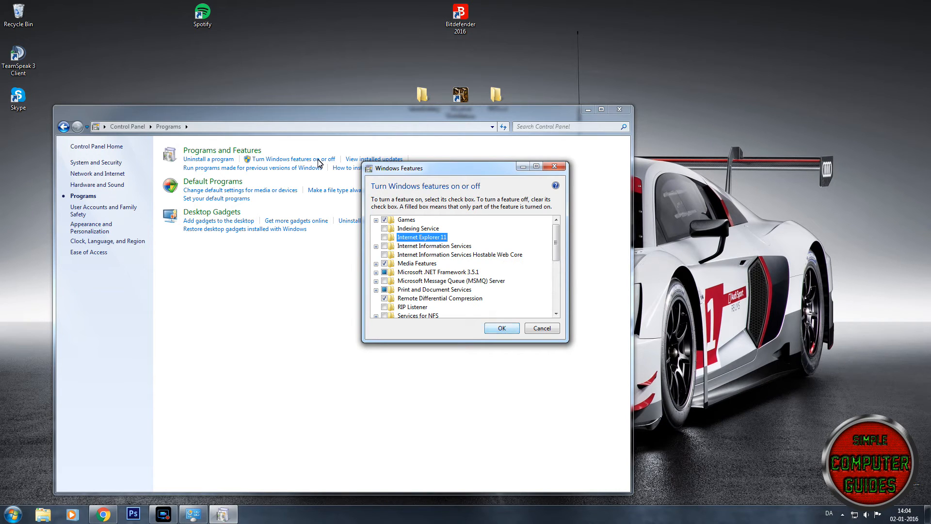
Step: Apply the Windows Features change with OK and close the Control Panel window
left_click(542, 328)
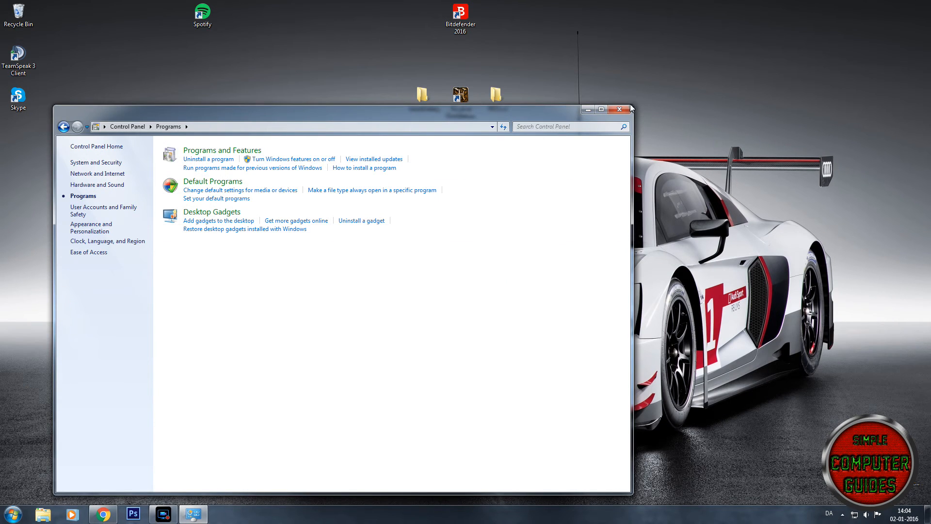
left_click(619, 108)
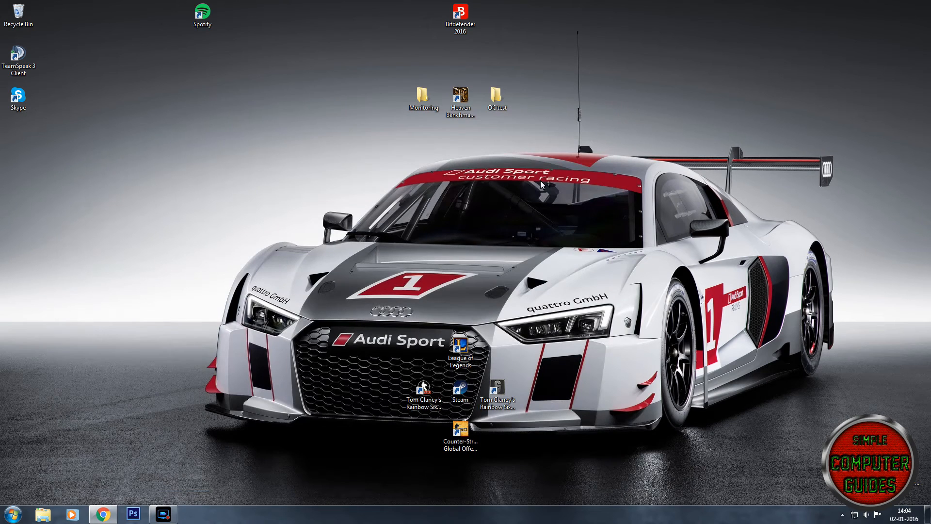